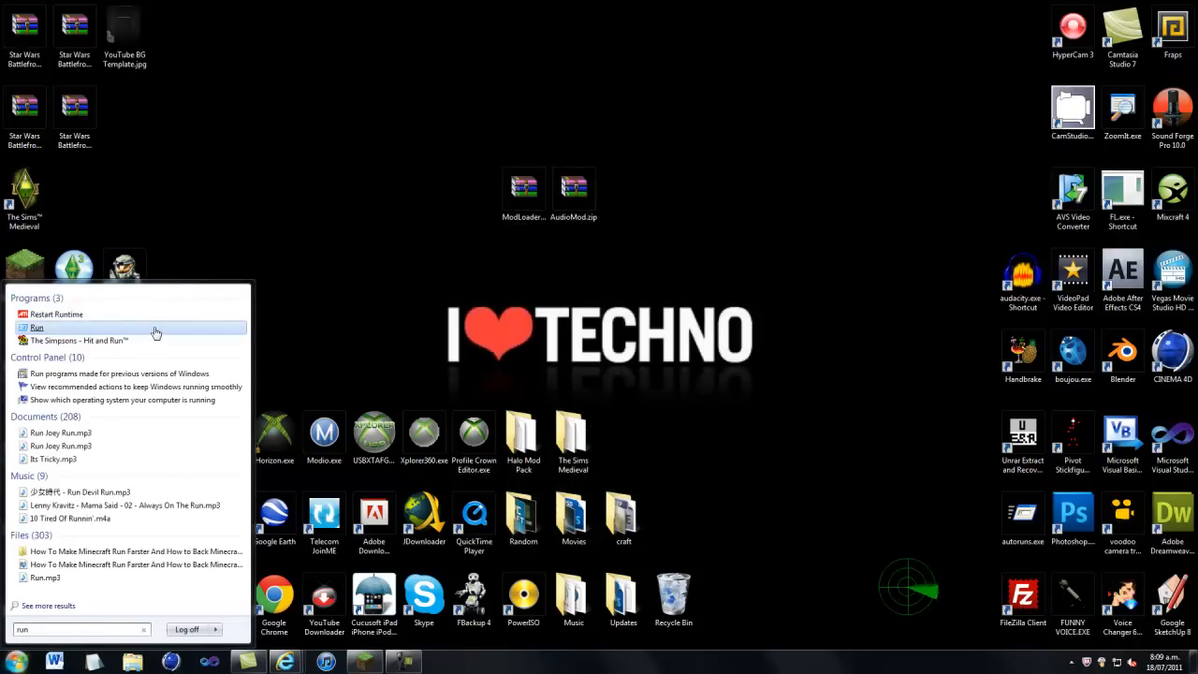
# Step: Run %appdata% from the Start menu to reach the Roaming application data folder
pyautogui.click(38, 327)
pyautogui.write('%appdata%')
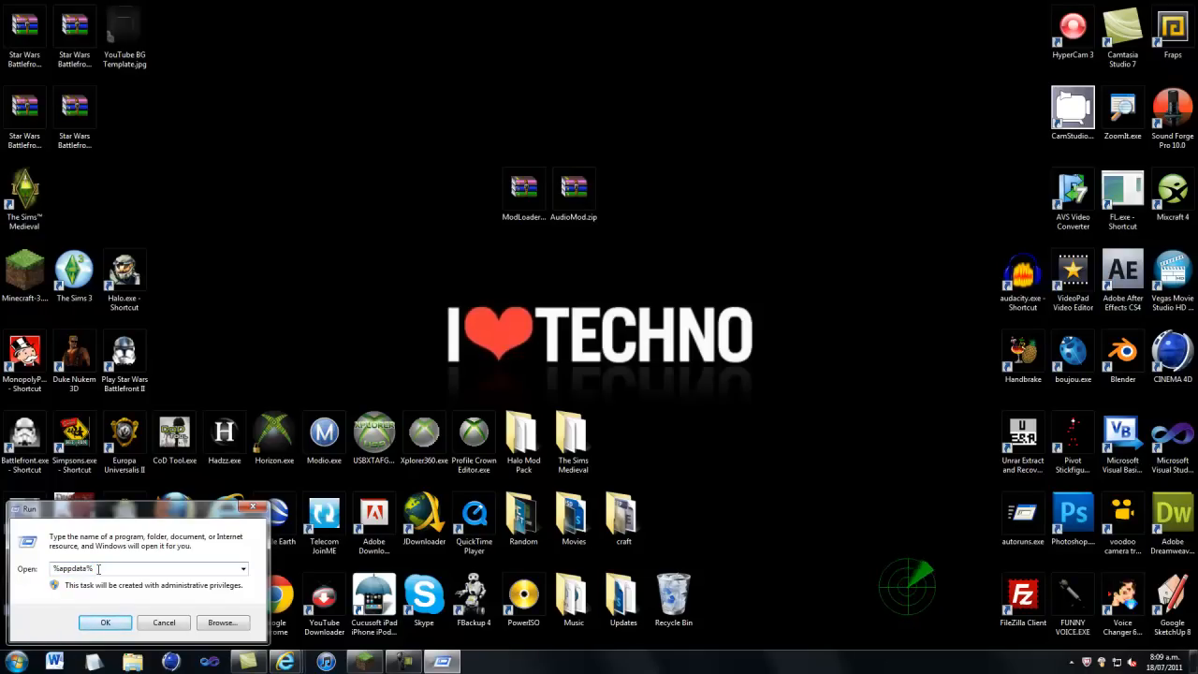
pyautogui.click(105, 621)
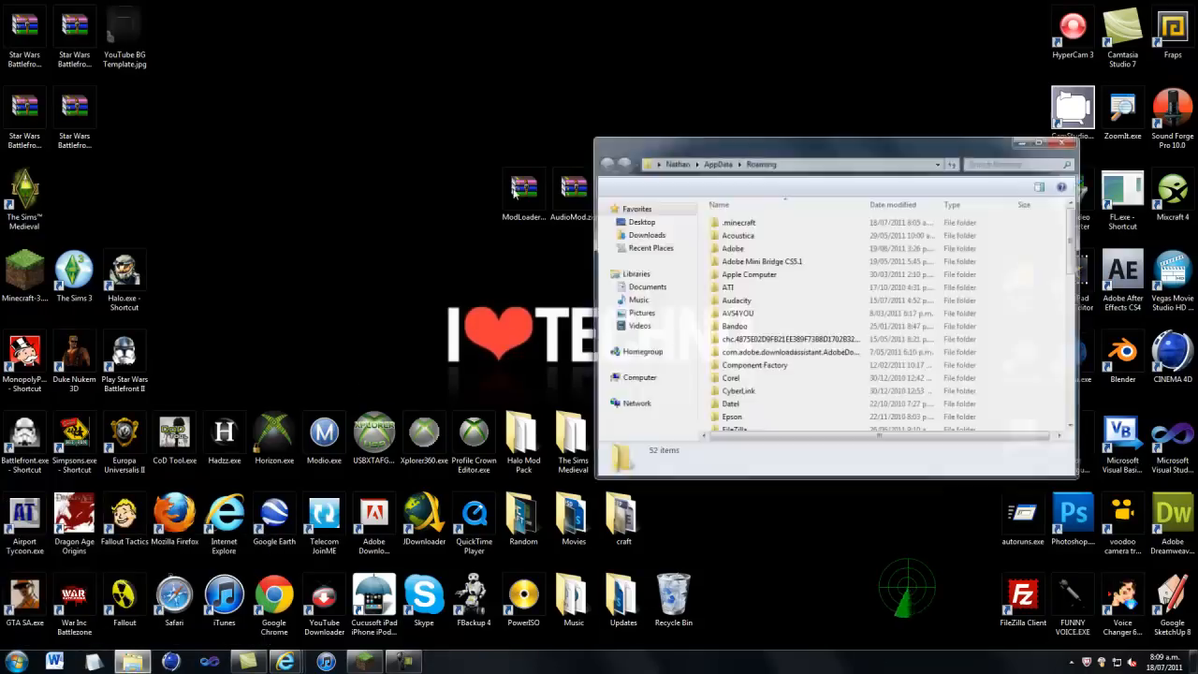
# Step: Enter .minecraft, then its bin folder, and single out minecraft.jar
pyautogui.click(739, 221)
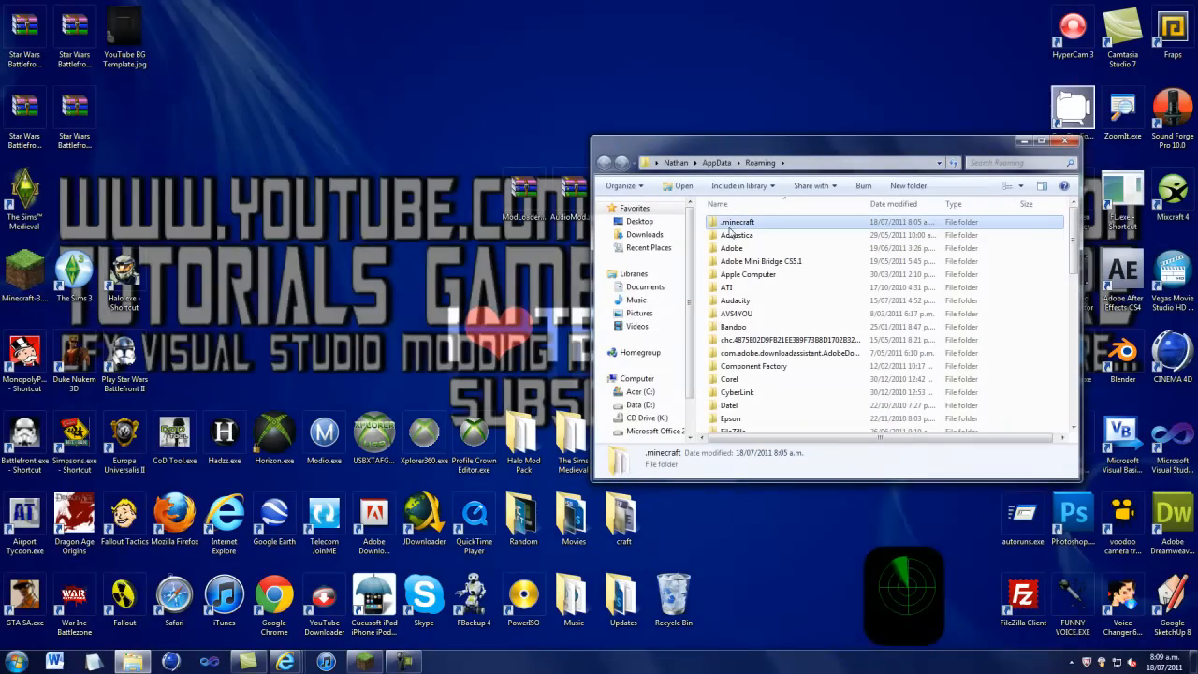
pyautogui.doubleClick(737, 221)
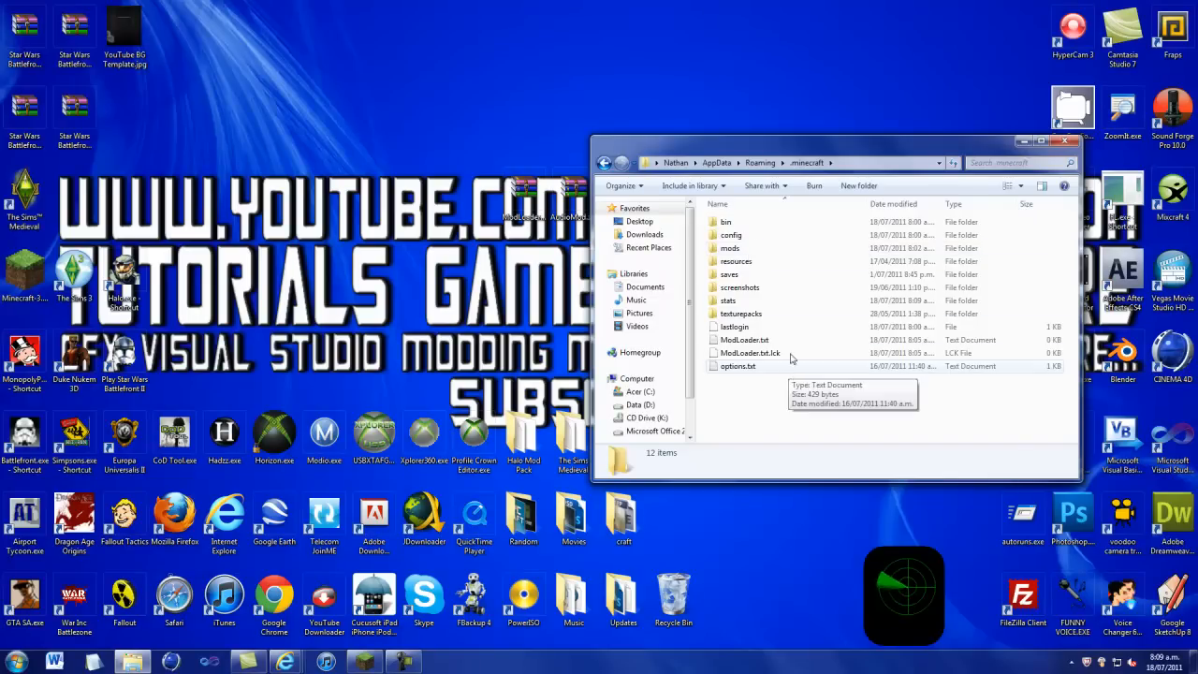
pyautogui.moveTo(790, 247)
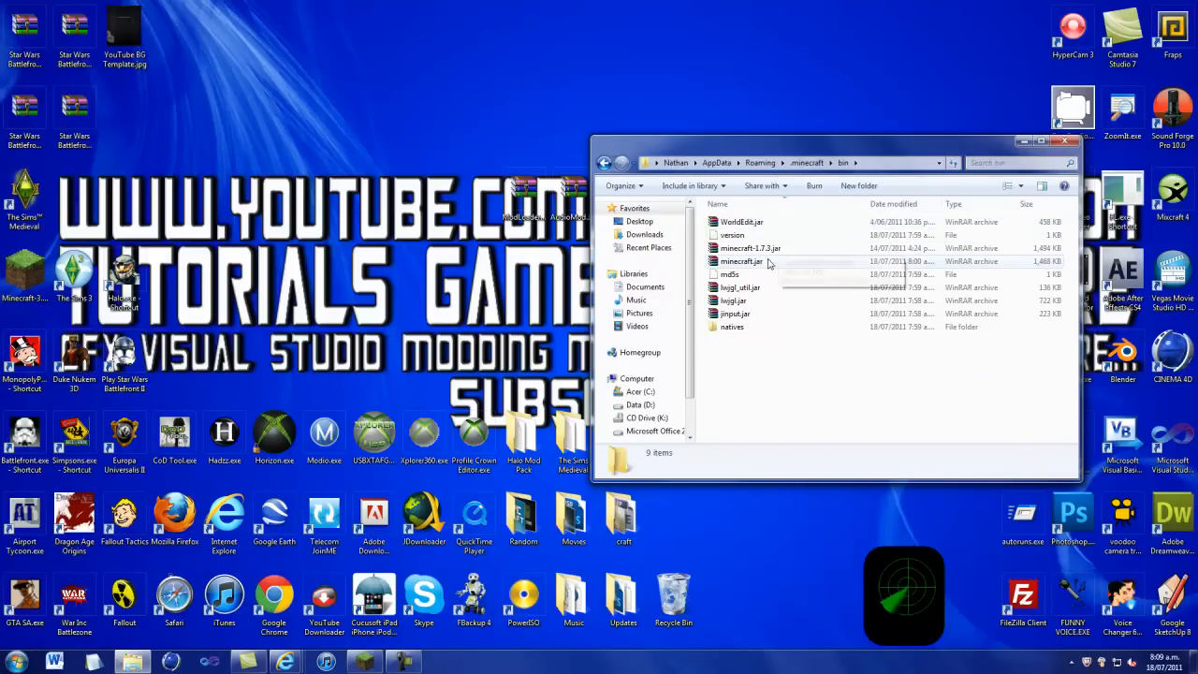
pyautogui.click(741, 262)
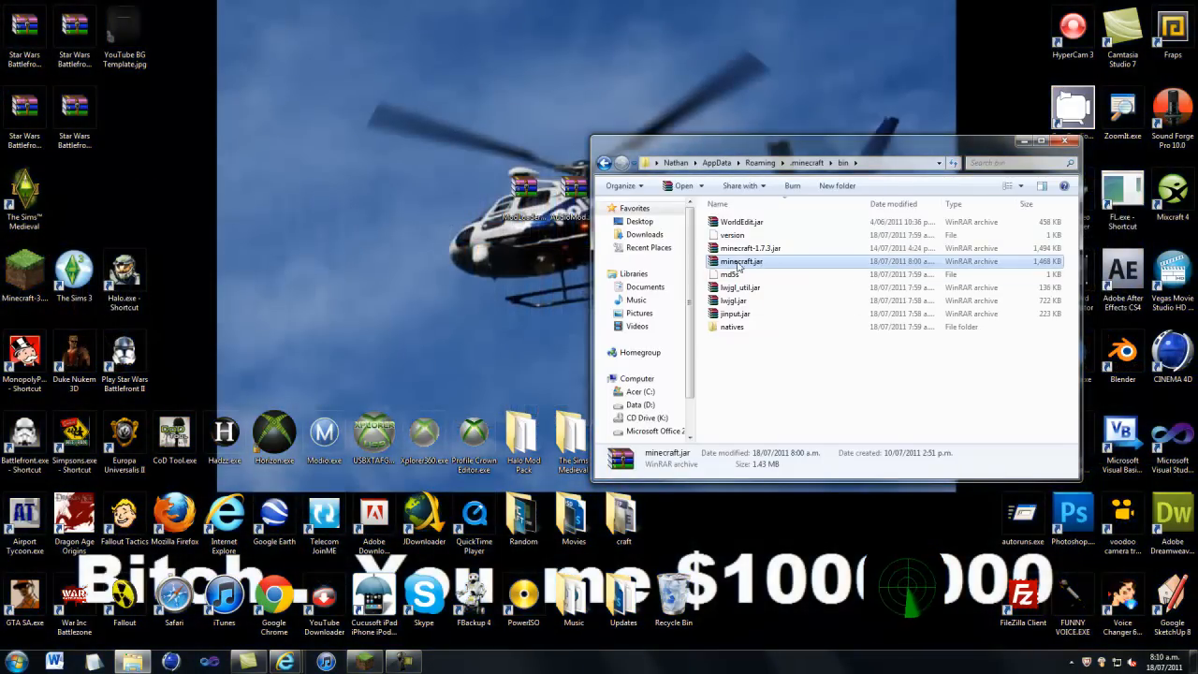
pyautogui.moveTo(741, 271)
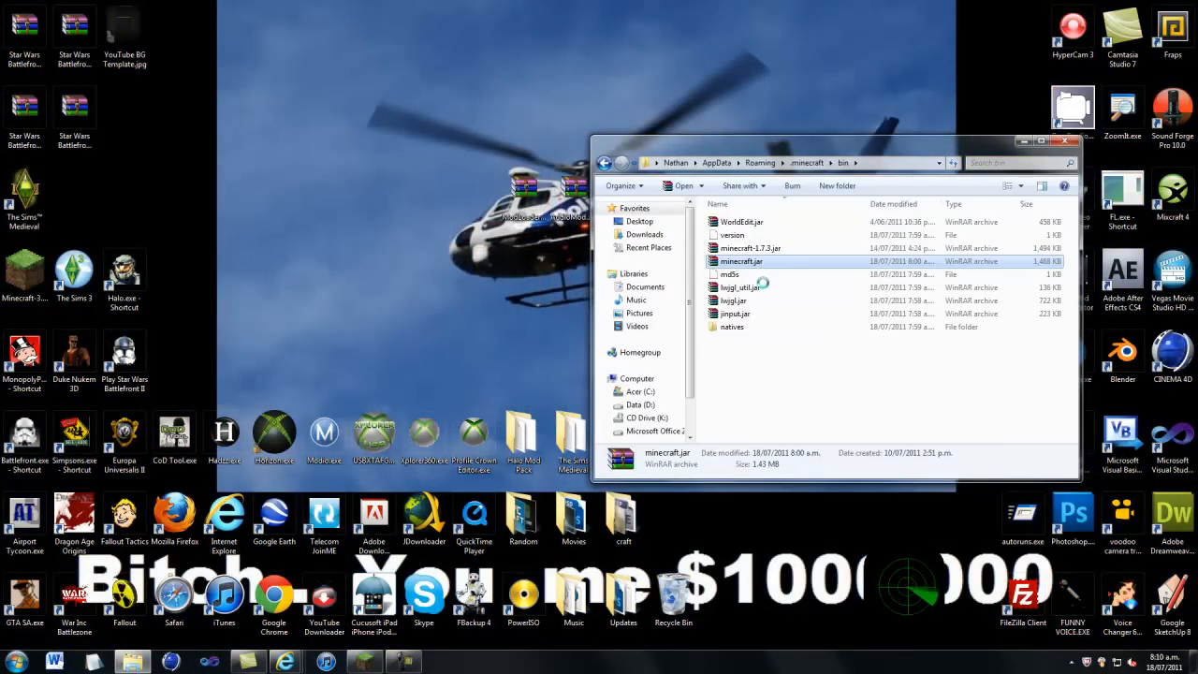
# Step: Inspect minecraft.jar's context options, then go back up to the .minecraft folder
pyautogui.rightClick(741, 262)
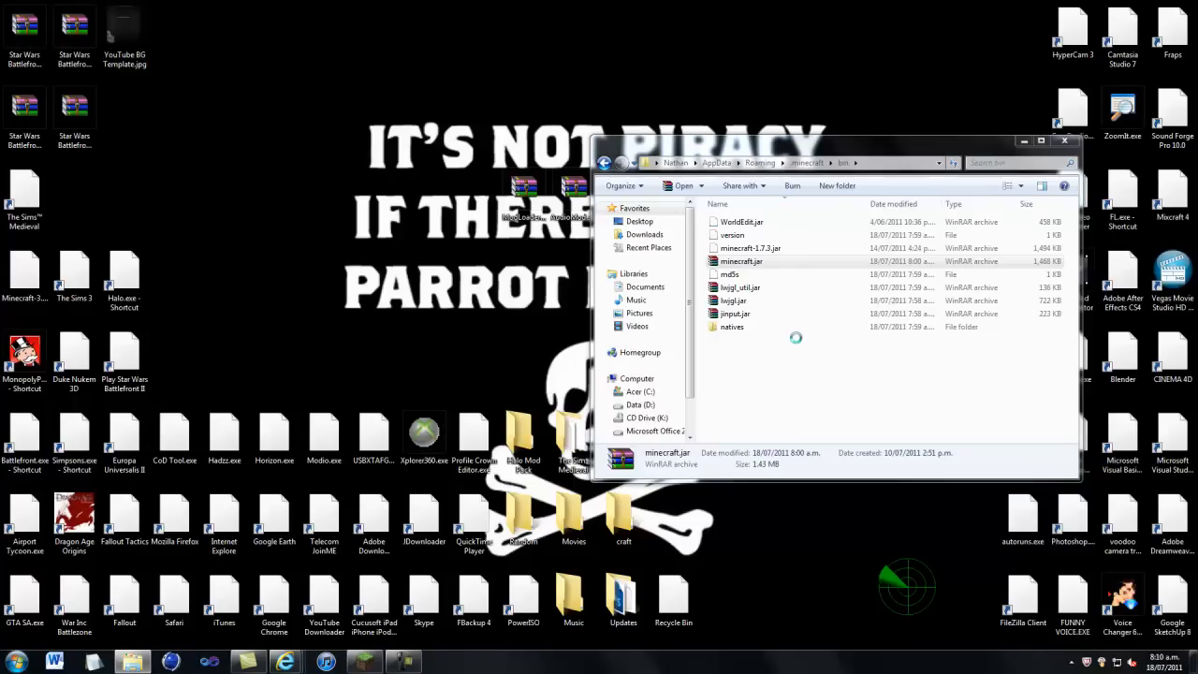
pyautogui.doubleClick(741, 262)
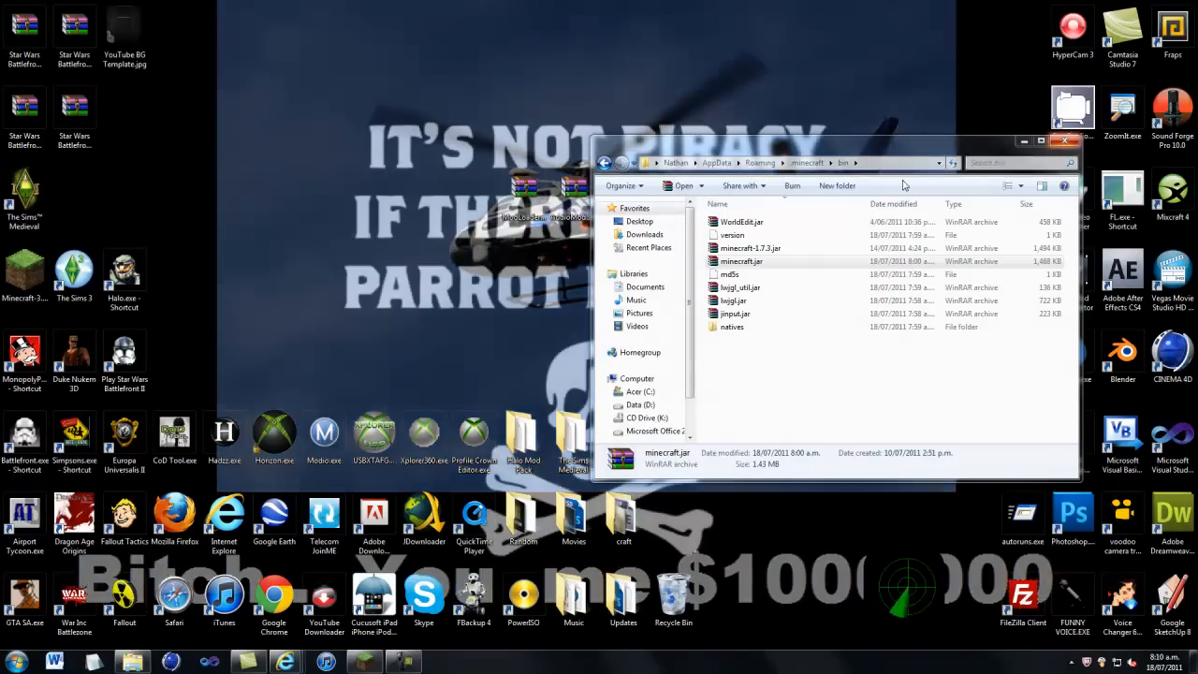
pyautogui.click(603, 161)
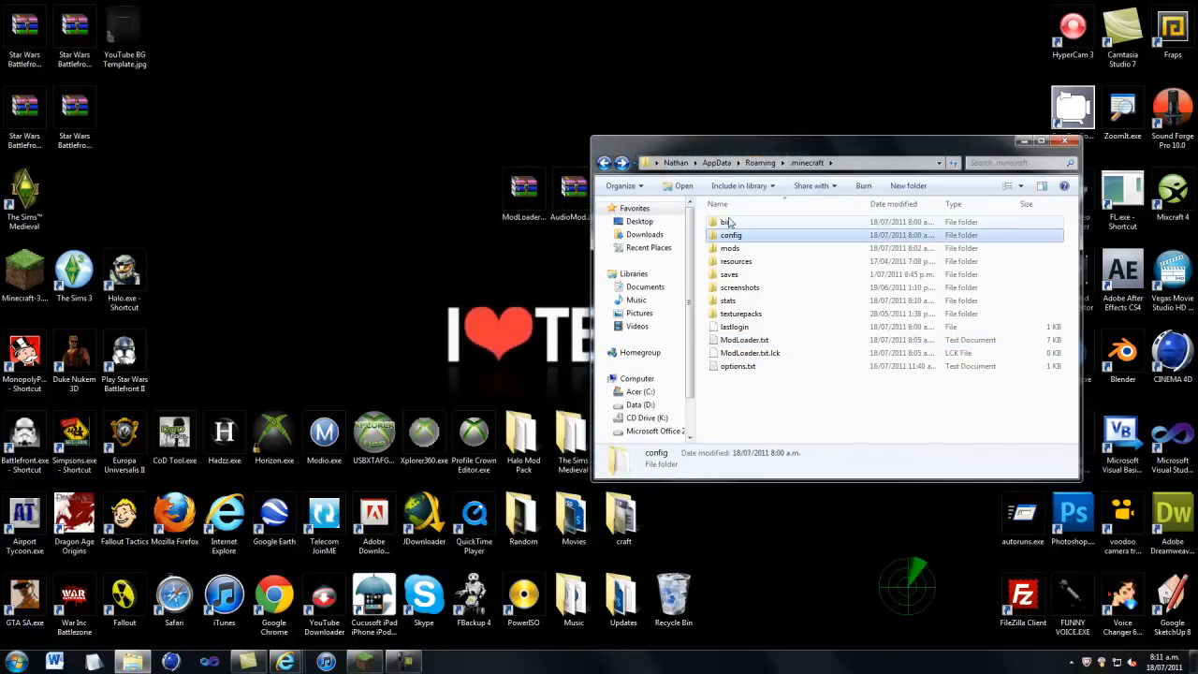
# Step: Re-enter bin and open minecraft.jar as an archive in WinRAR
pyautogui.doubleClick(728, 221)
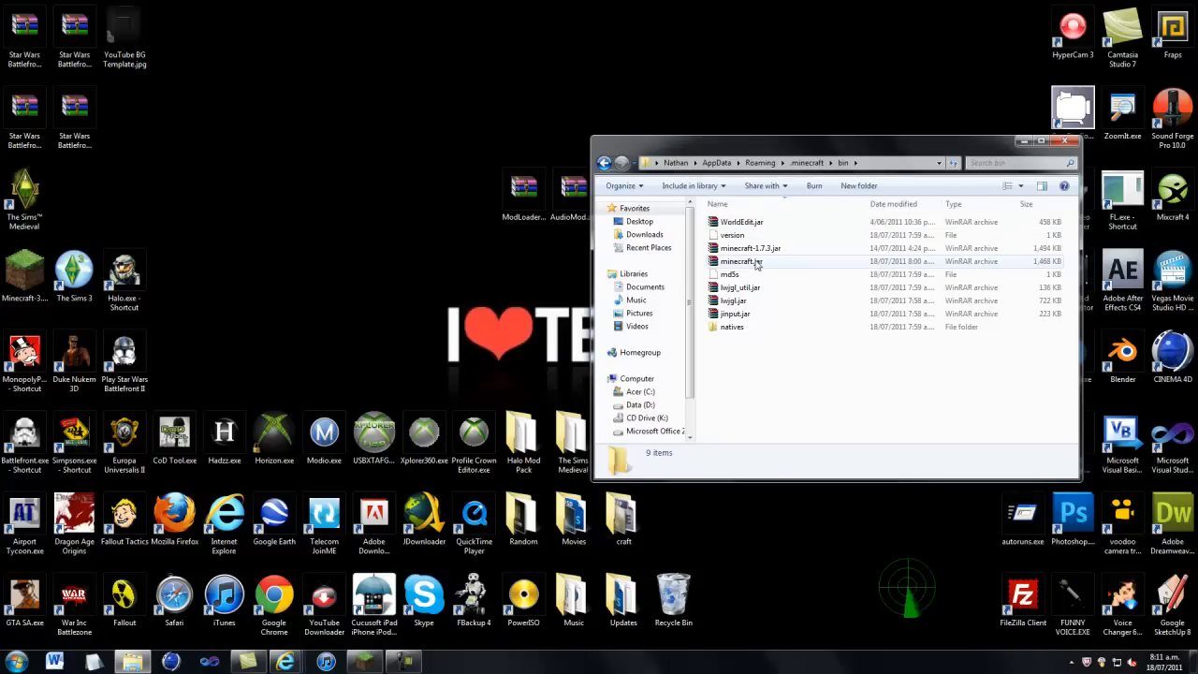
pyautogui.doubleClick(741, 262)
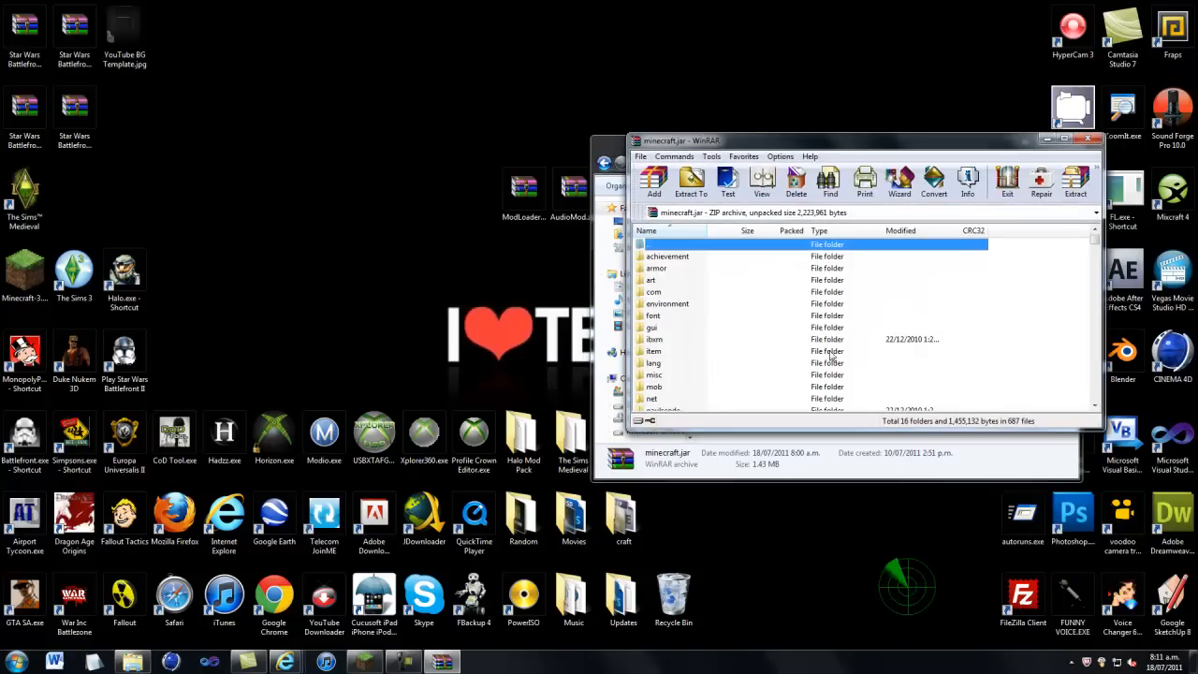
# Step: Scroll through the minecraft.jar archive contents before closing WinRAR
pyautogui.scroll(-3)
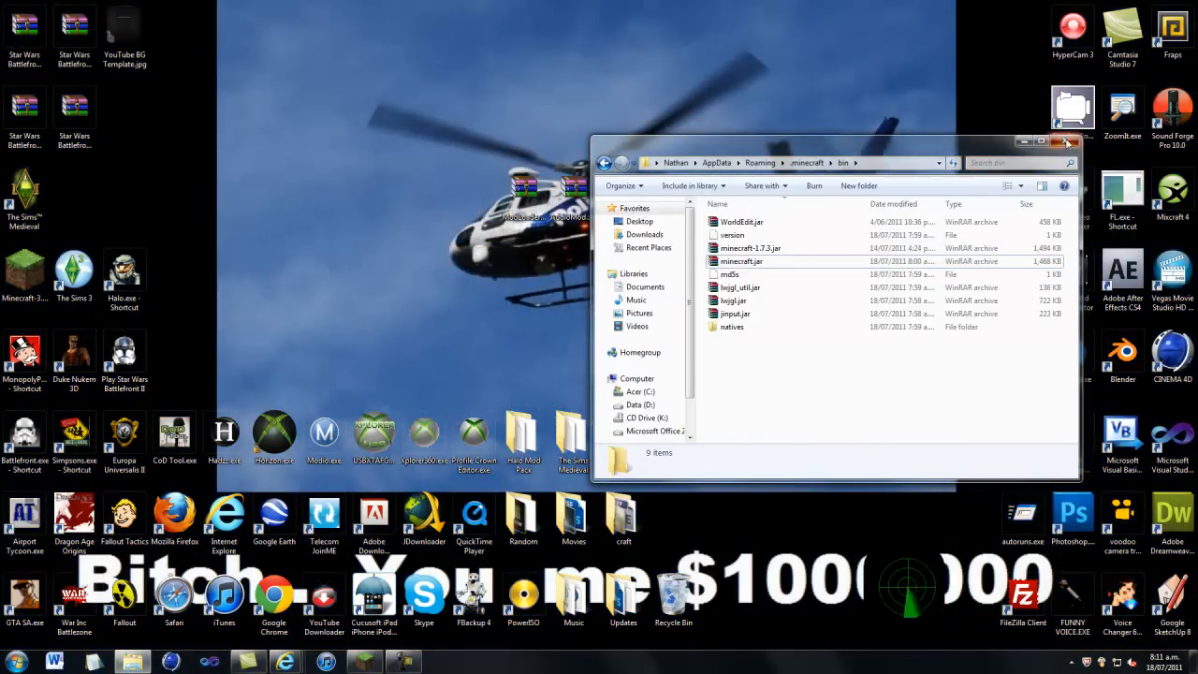
# Step: Close the bin window, launch Minecraft from the desktop shortcut and log in with the saved account
pyautogui.click(1065, 142)
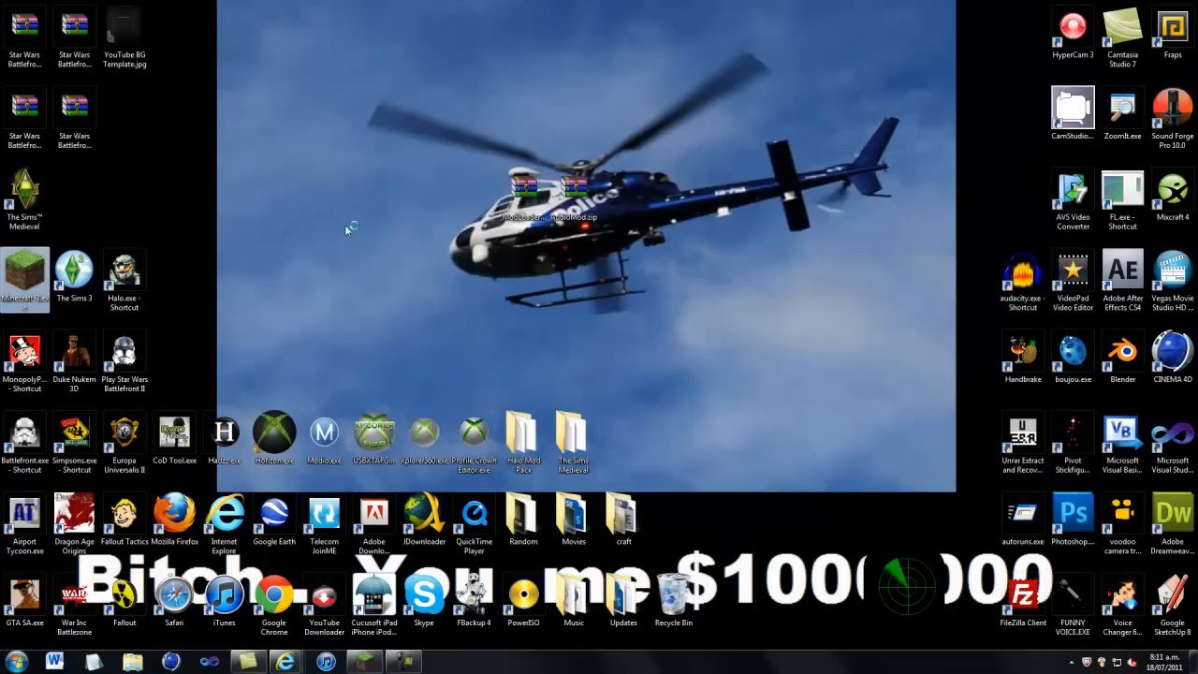
pyautogui.doubleClick(24, 271)
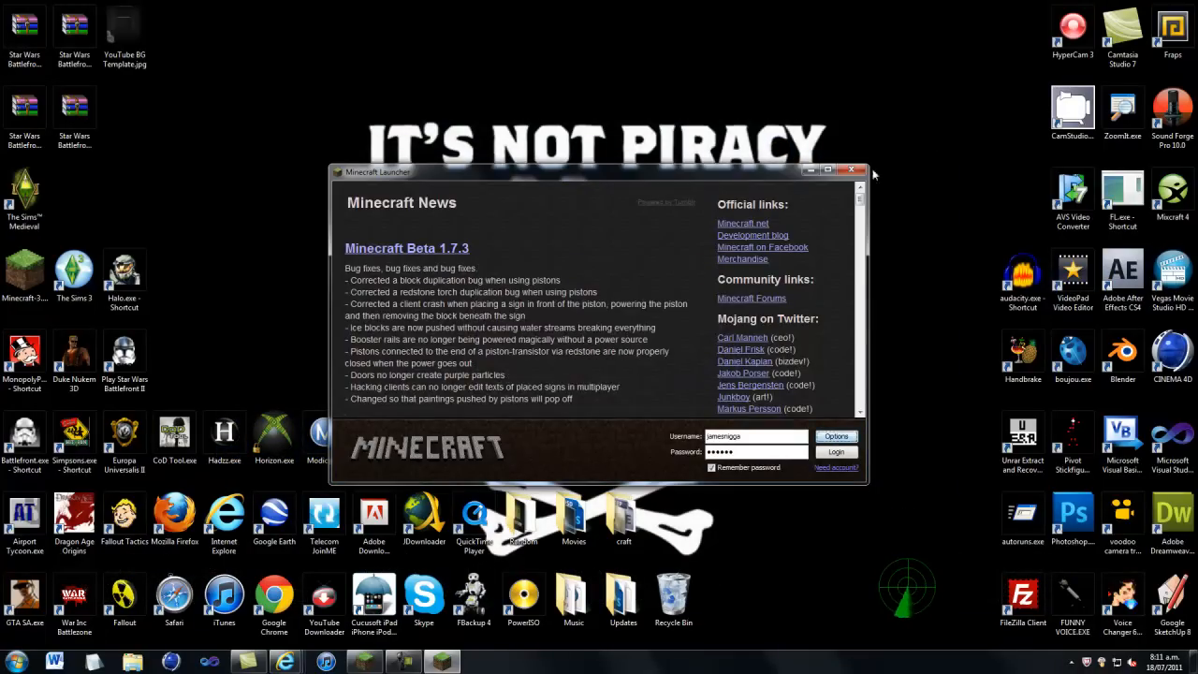
pyautogui.click(849, 173)
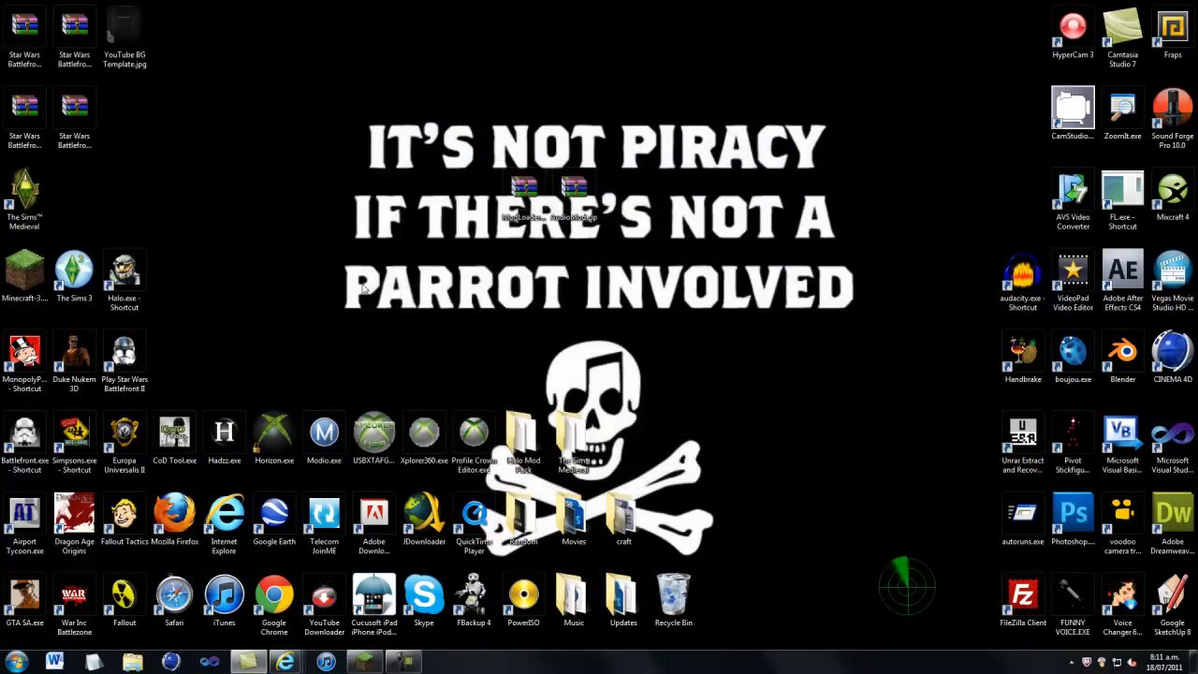